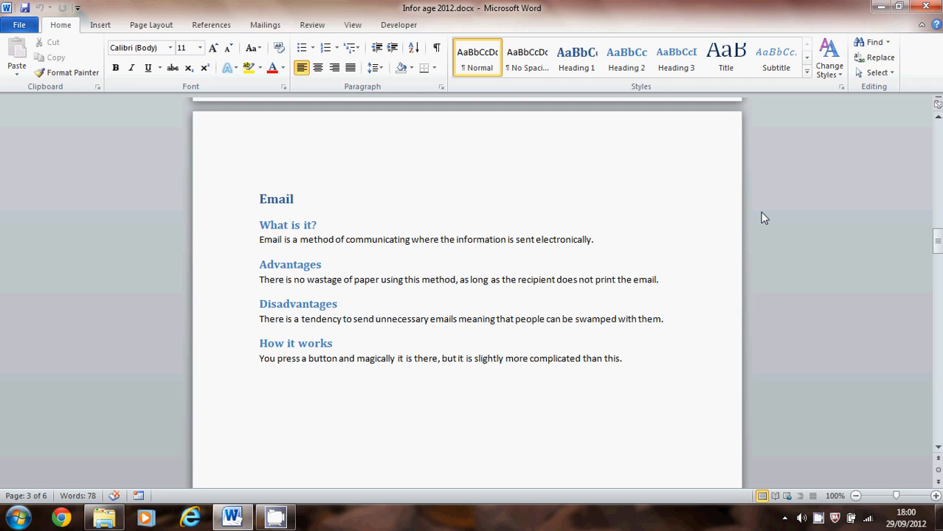
{"action": "mouse_move", "coordinate": [714, 204]}
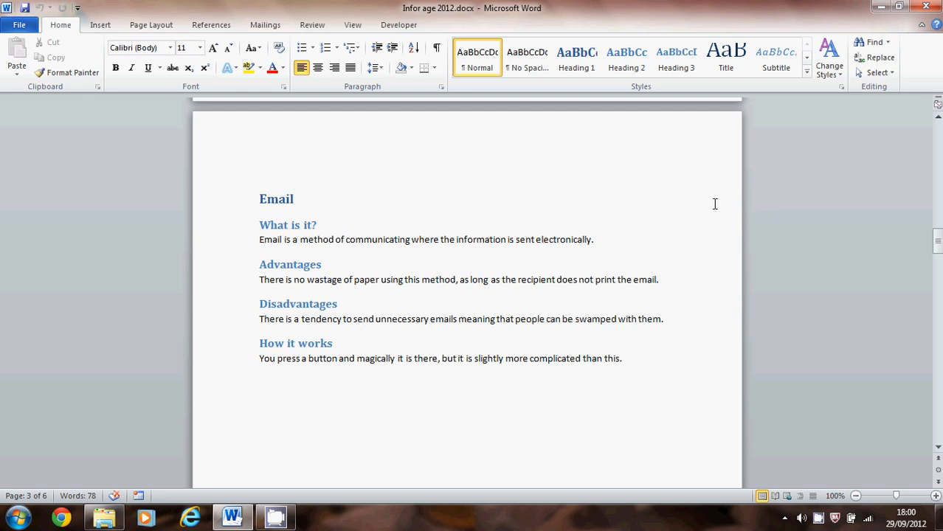
{"action": "mouse_move", "coordinate": [277, 201]}
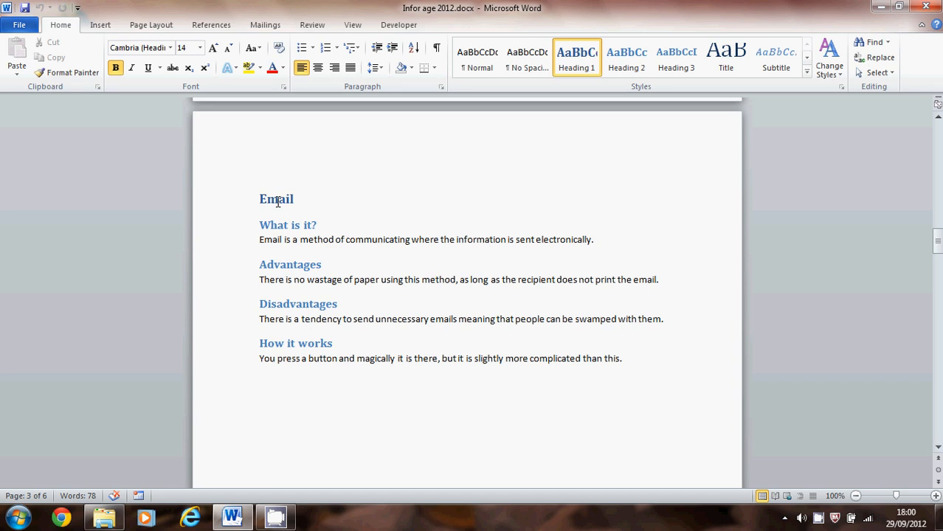
- Check the Email heading's style and open the Modify settings for Heading 2
{"action": "left_click", "coordinate": [290, 264]}
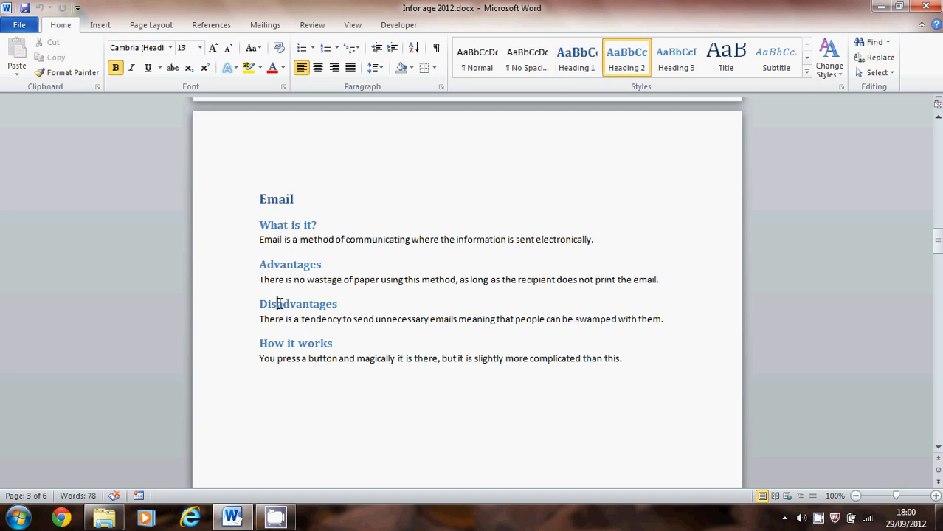
{"action": "mouse_move", "coordinate": [283, 343]}
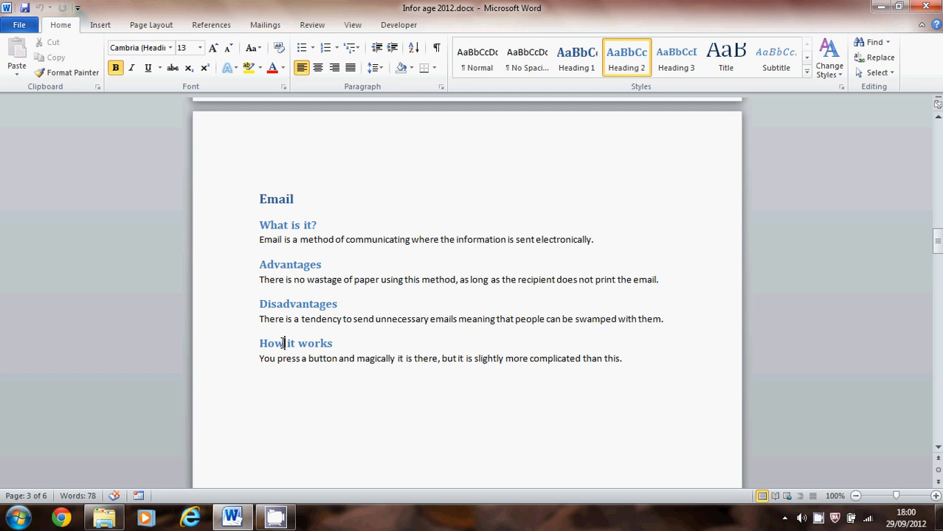
{"action": "mouse_move", "coordinate": [440, 292]}
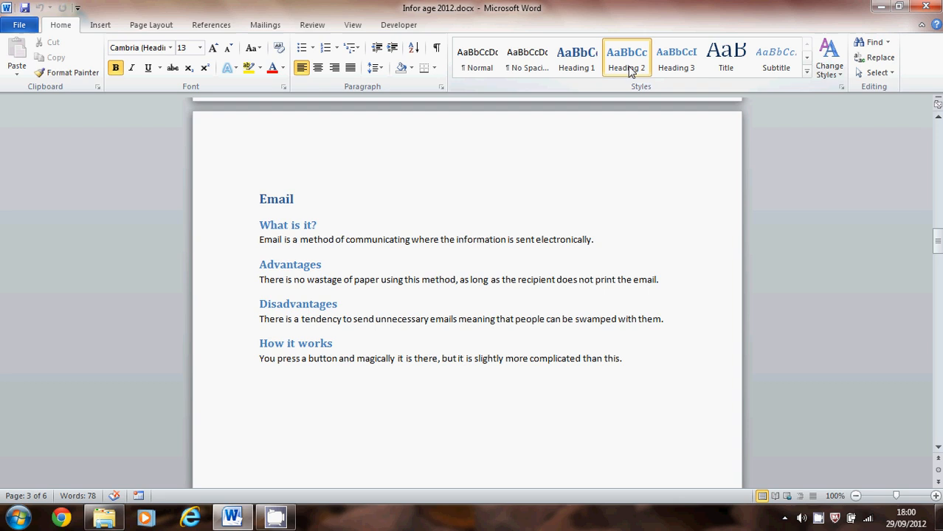
{"action": "mouse_move", "coordinate": [626, 57]}
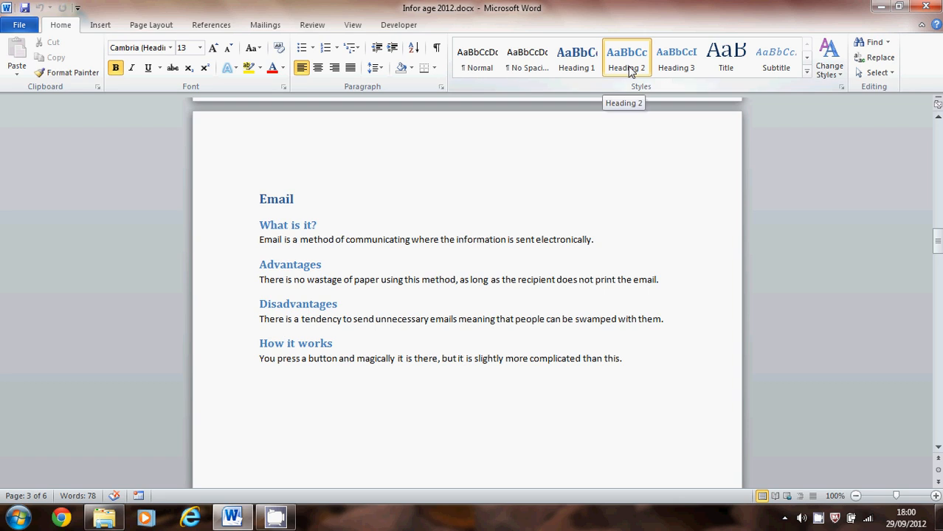
{"action": "right_click", "coordinate": [626, 58]}
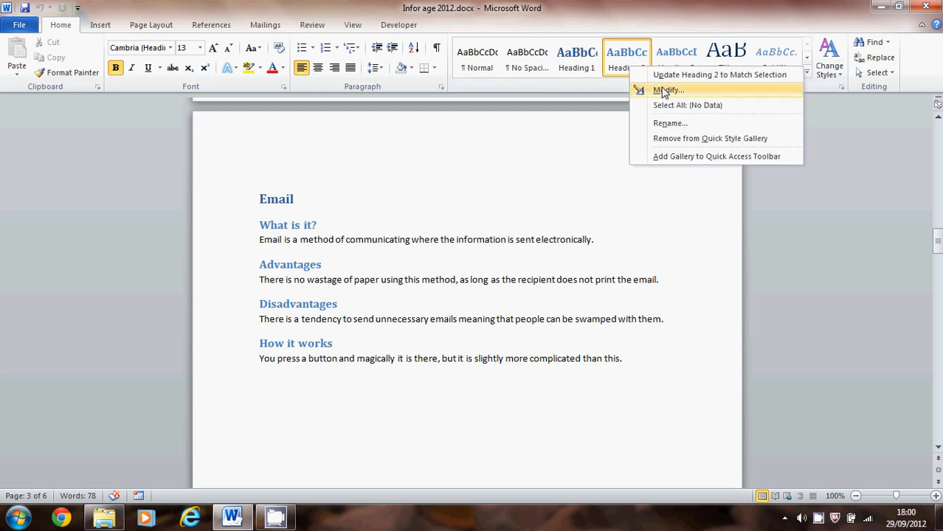
{"action": "left_click", "coordinate": [668, 89]}
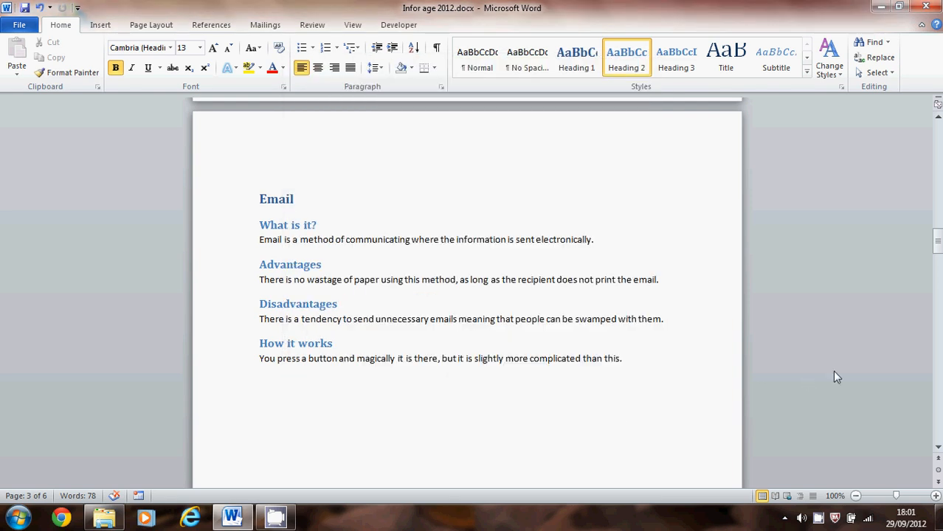
- Scroll up to page 2 and place the cursor right after 'Contents'
{"action": "scroll", "scroll_direction": "up", "scroll_amount": 3}
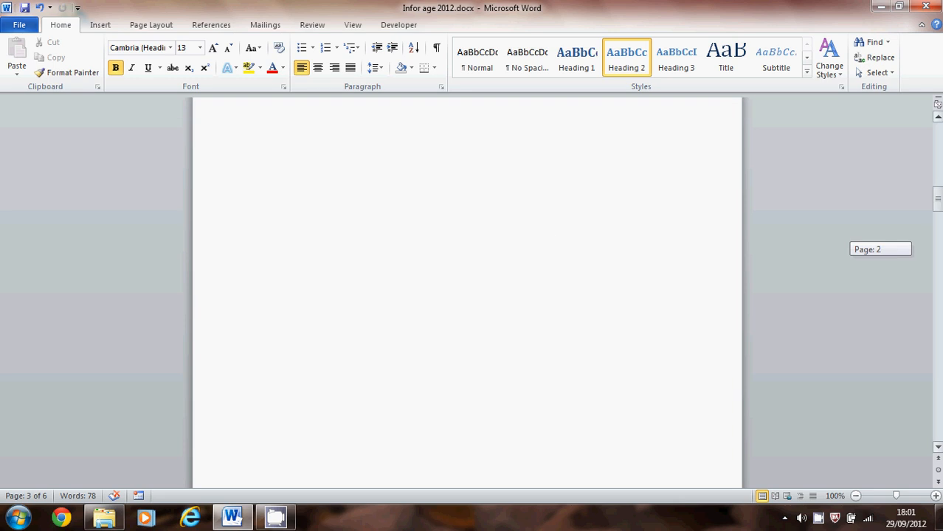
{"action": "scroll", "scroll_direction": "up", "scroll_amount": 3}
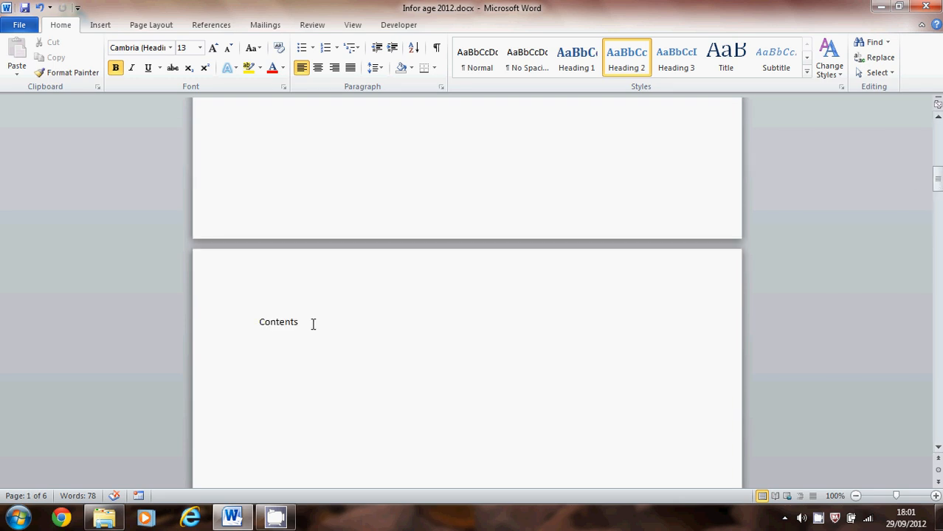
{"action": "left_click", "coordinate": [301, 322]}
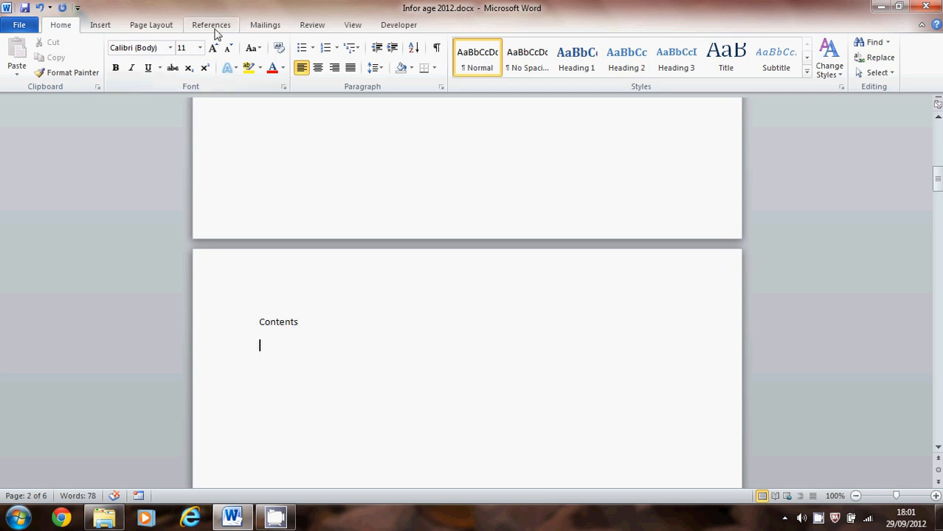
- From References > Table of Contents, pick the Automatic Table 1 layout
{"action": "left_click", "coordinate": [211, 25]}
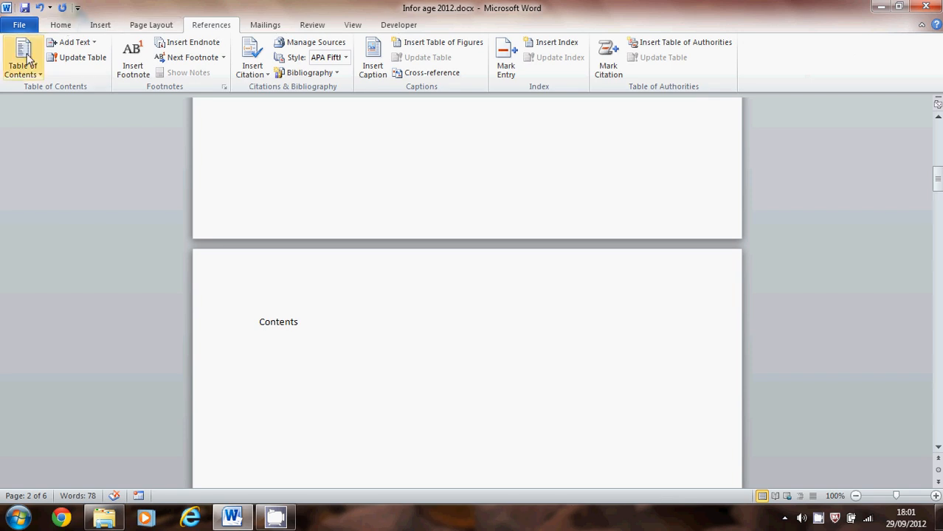
{"action": "left_click", "coordinate": [259, 345]}
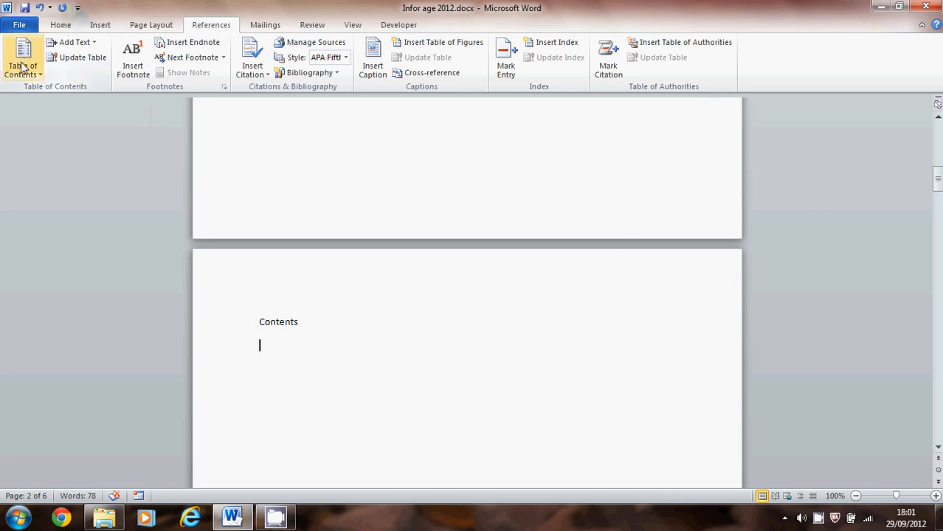
{"action": "left_click", "coordinate": [22, 59]}
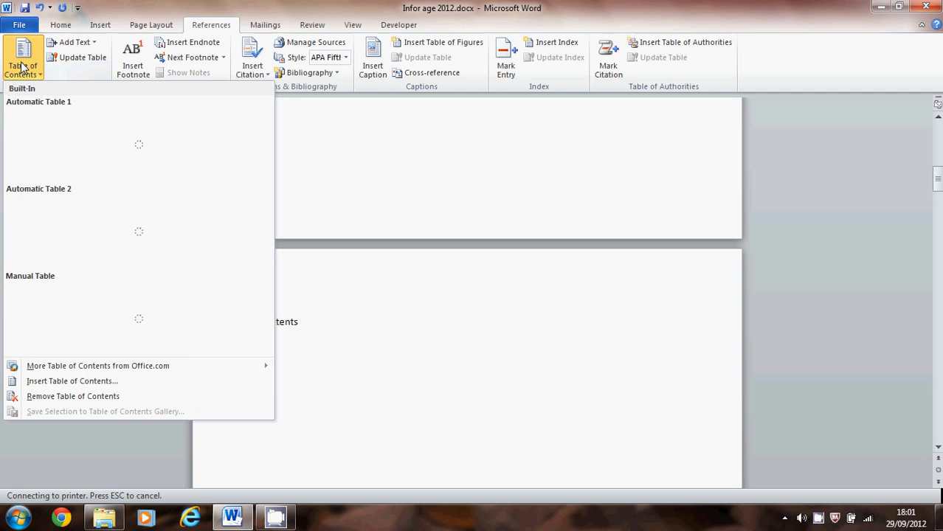
{"action": "mouse_move", "coordinate": [42, 115]}
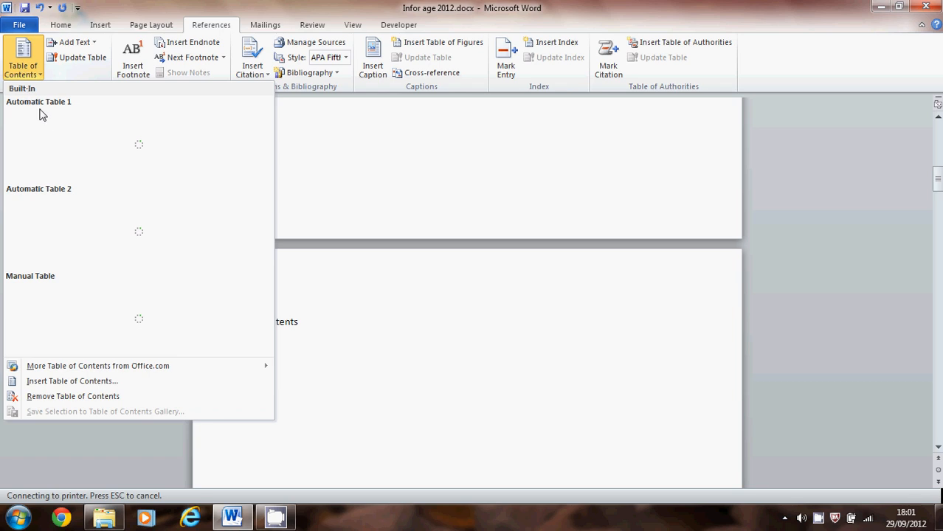
{"action": "mouse_move", "coordinate": [53, 132]}
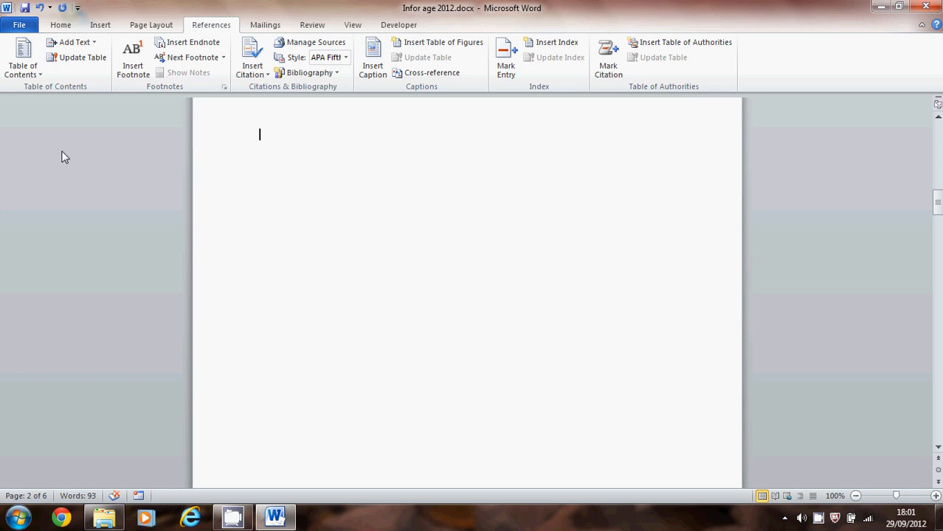
{"action": "left_click", "coordinate": [23, 59]}
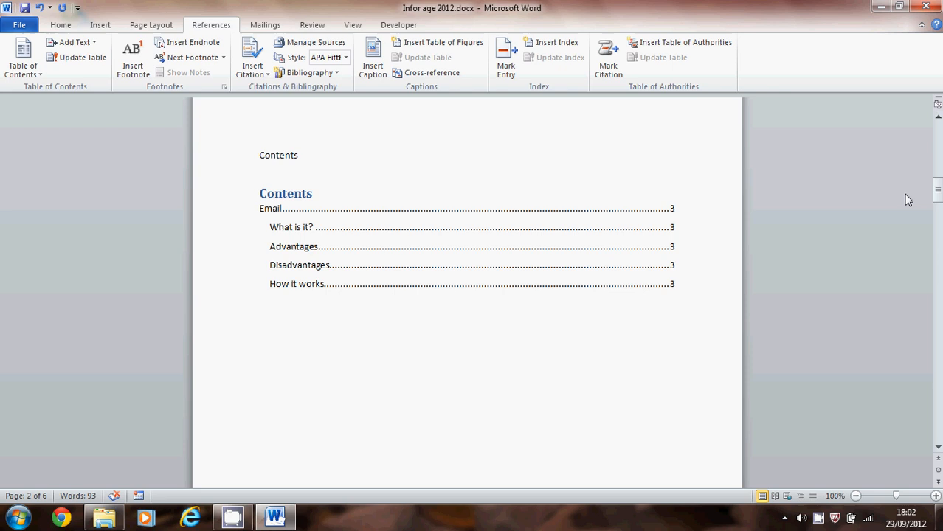
- Choose the Automatic Table layout again and put the cursor inside the generated contents table
{"action": "left_click", "coordinate": [259, 326]}
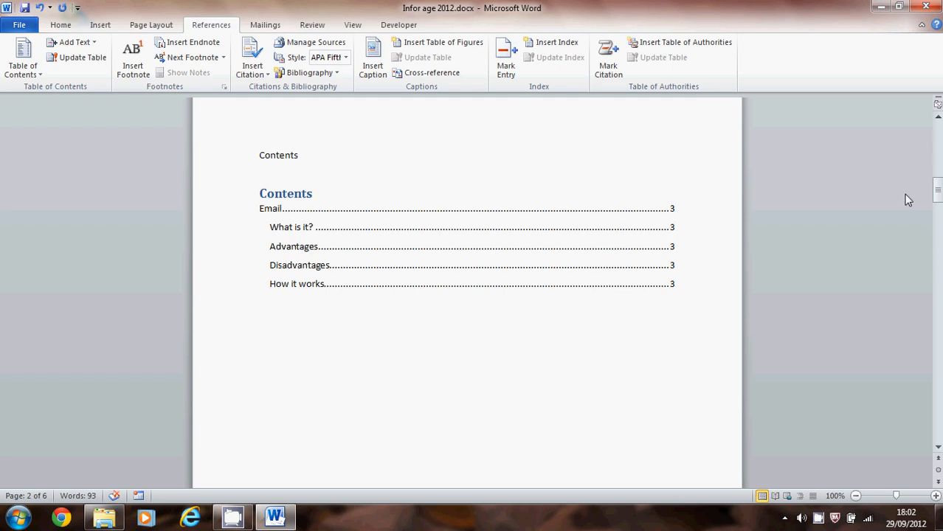
{"action": "left_click", "coordinate": [259, 327]}
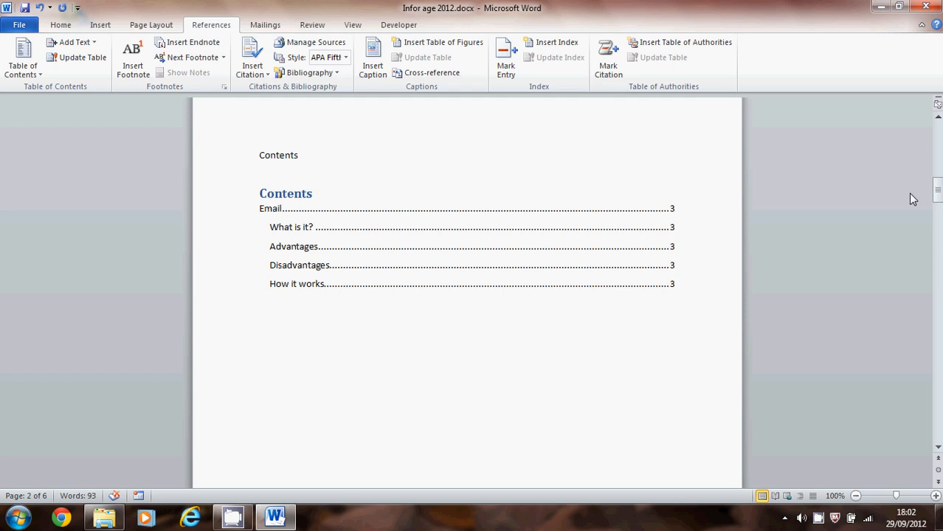
{"action": "left_click", "coordinate": [471, 249]}
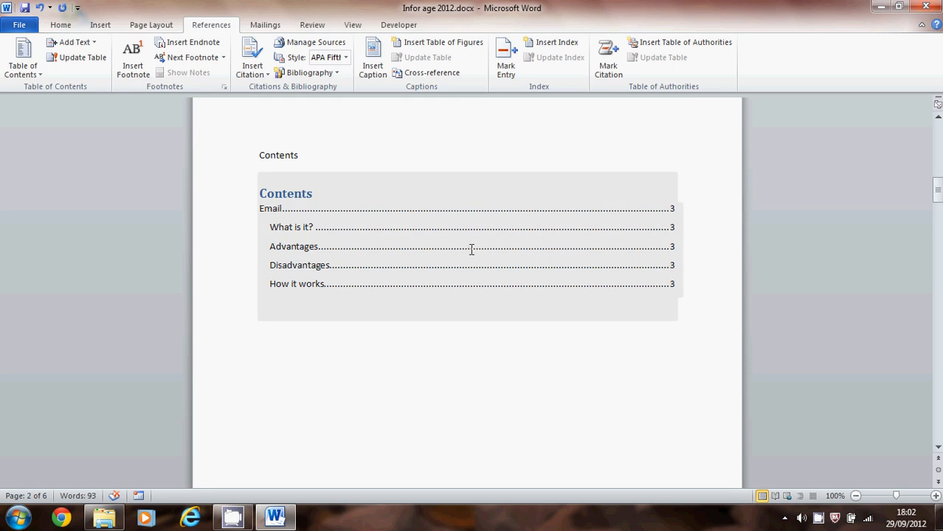
{"action": "right_click", "coordinate": [470, 274]}
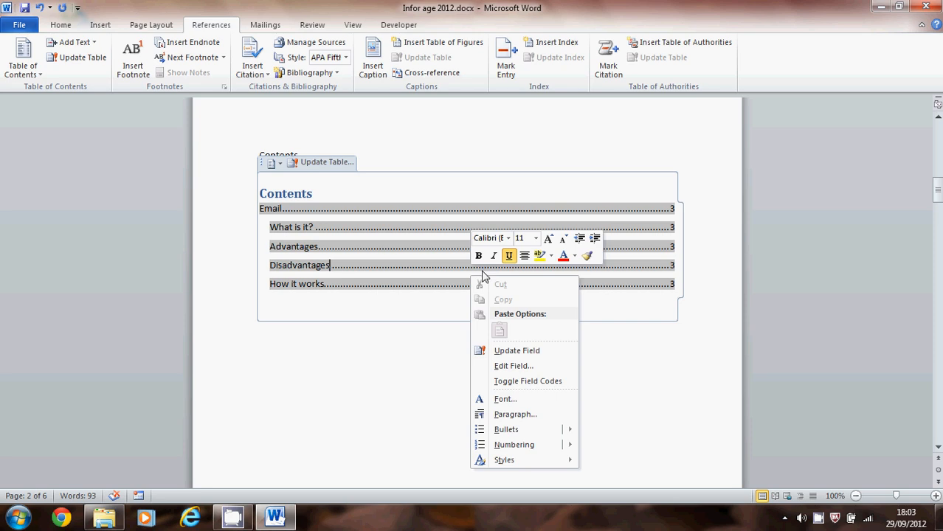
{"action": "left_click", "coordinate": [516, 350]}
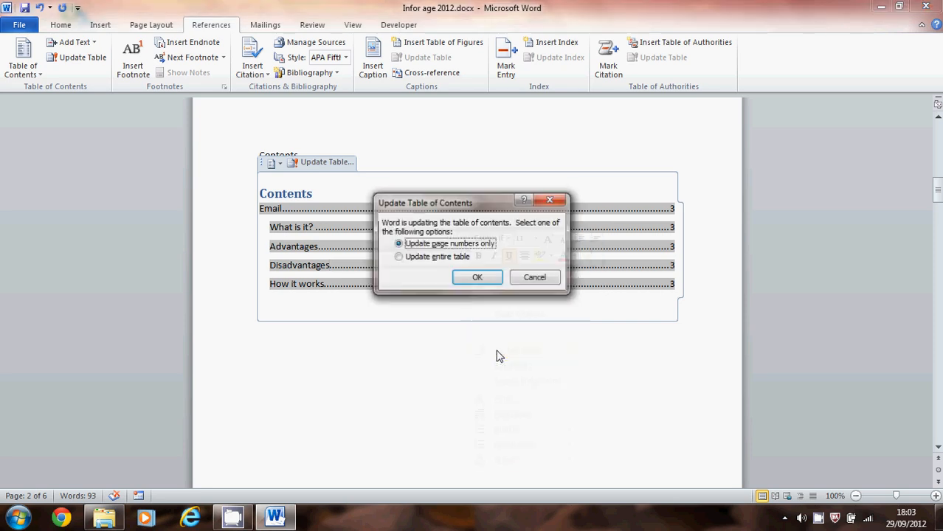
{"action": "left_click", "coordinate": [398, 256]}
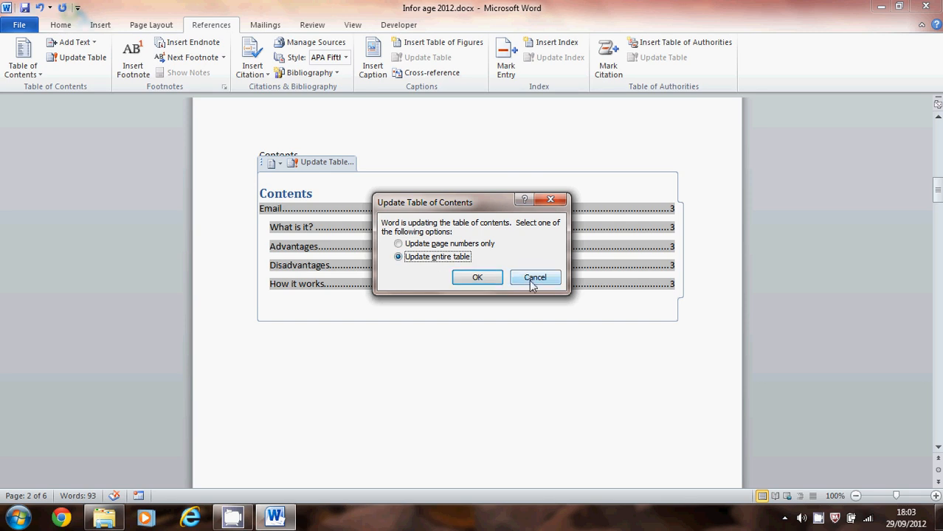
{"action": "left_click", "coordinate": [535, 278]}
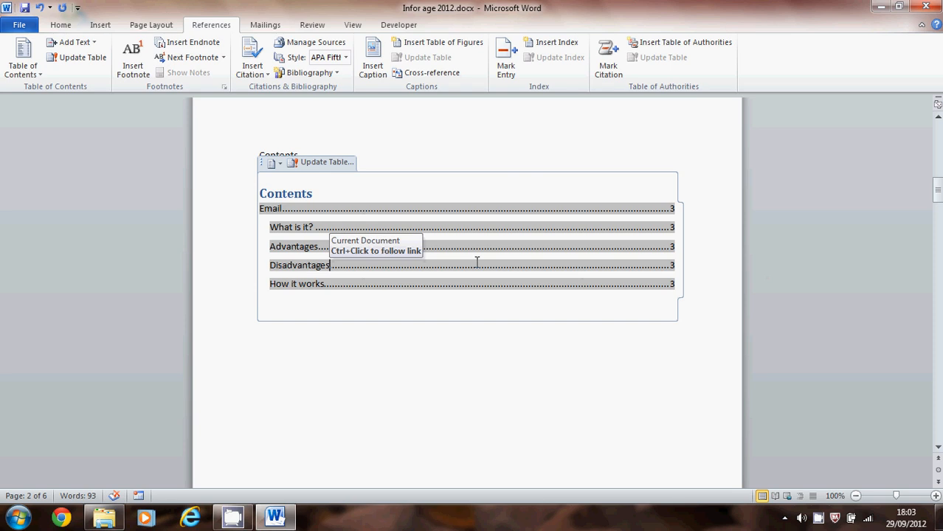
{"action": "mouse_move", "coordinate": [170, 123]}
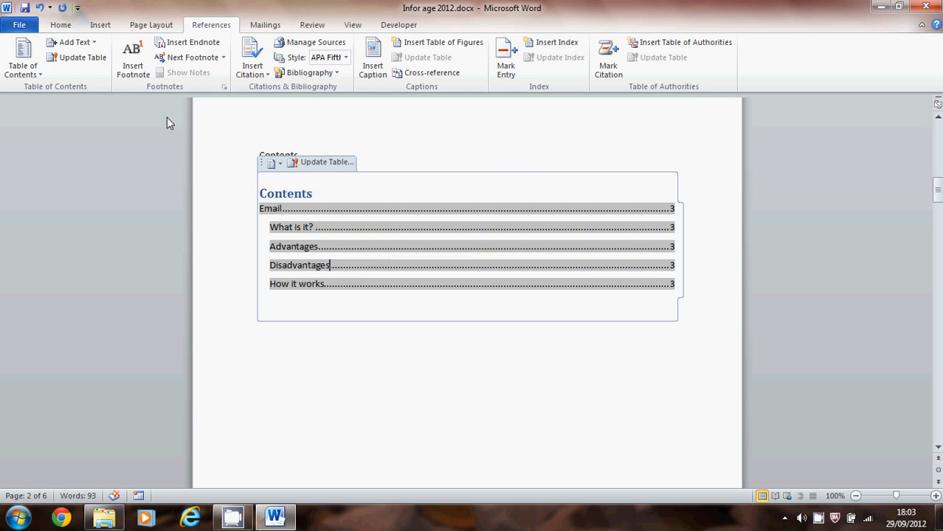
{"action": "mouse_move", "coordinate": [157, 121]}
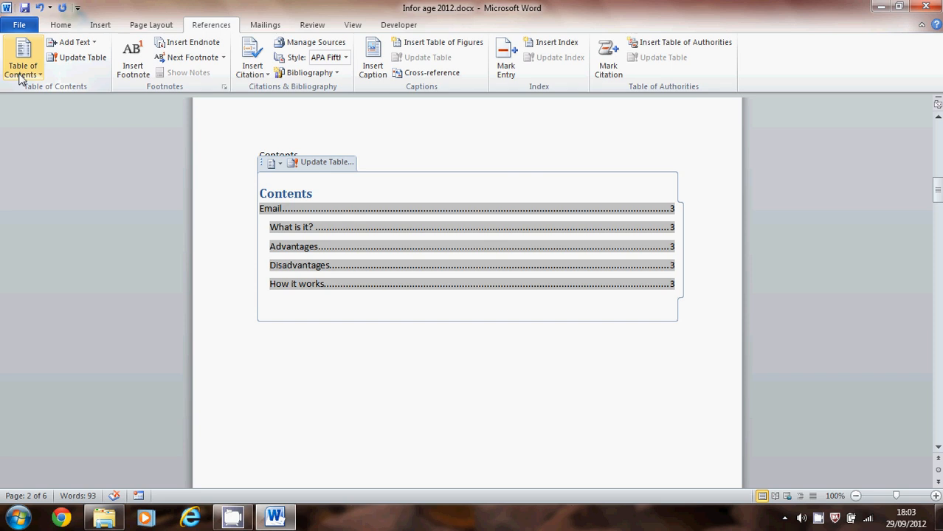
- In the Insert Table of Contents dialog, set Formats to Fancy and confirm
{"action": "left_click", "coordinate": [22, 57]}
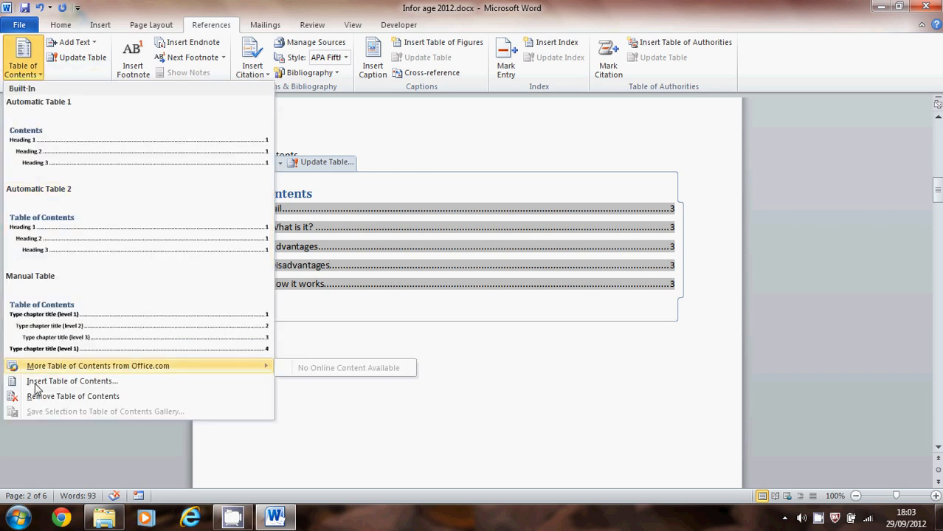
{"action": "left_click", "coordinate": [73, 381]}
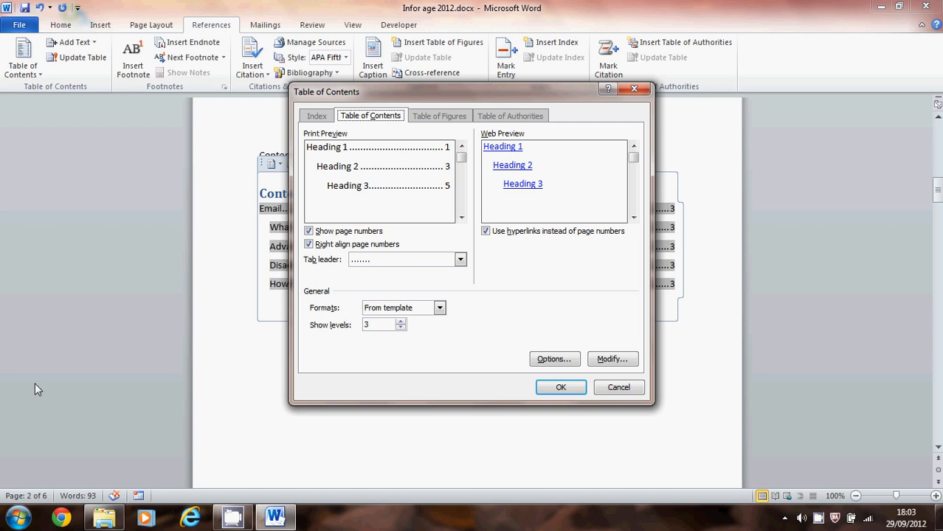
{"action": "mouse_move", "coordinate": [299, 295]}
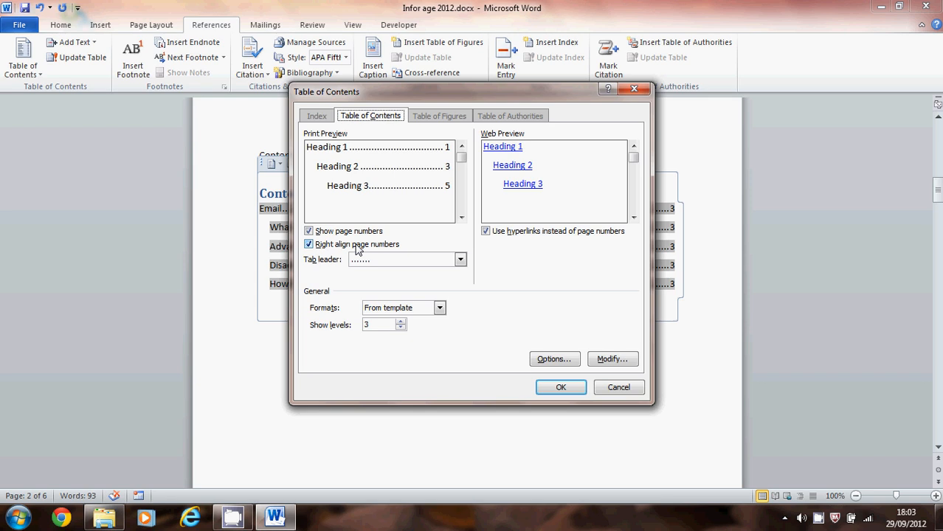
{"action": "left_click", "coordinate": [440, 308]}
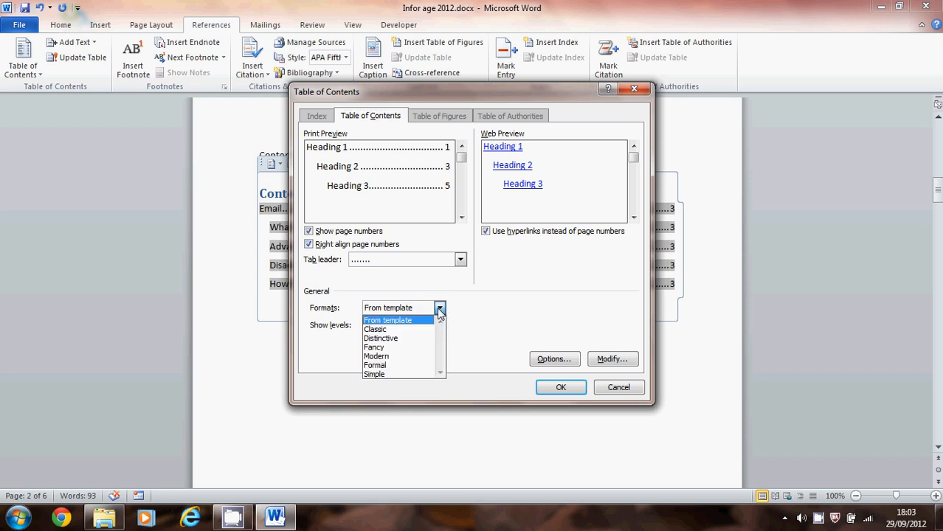
{"action": "left_click", "coordinate": [373, 347]}
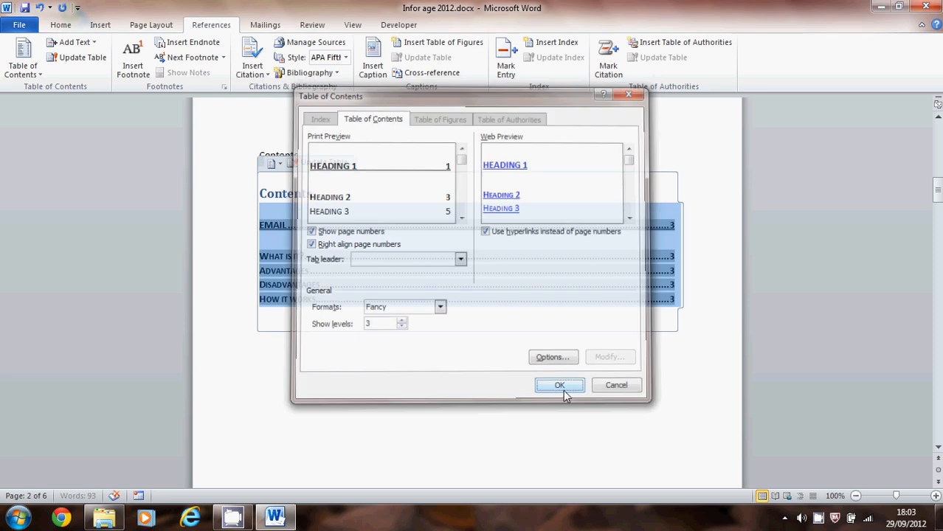
{"action": "left_click", "coordinate": [559, 384]}
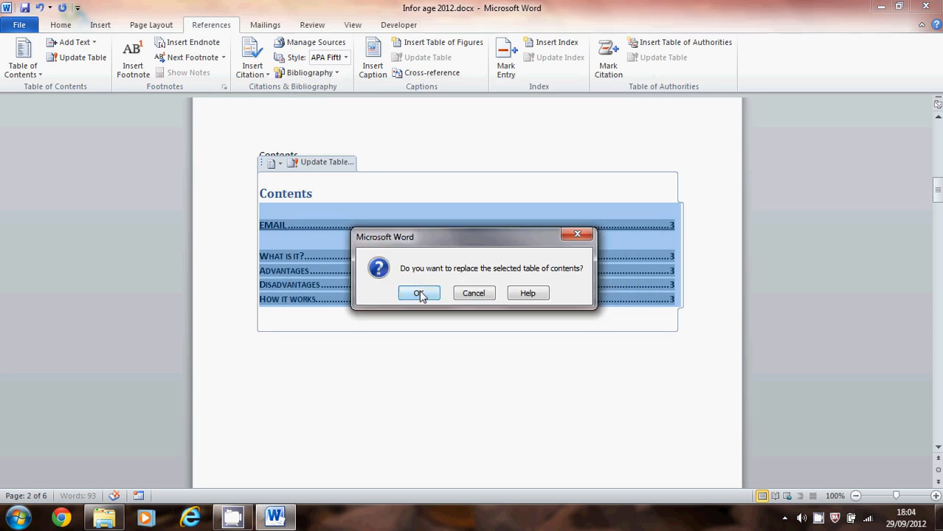
- Confirm replacing the existing table of contents with the Fancy version
{"action": "left_click", "coordinate": [418, 293]}
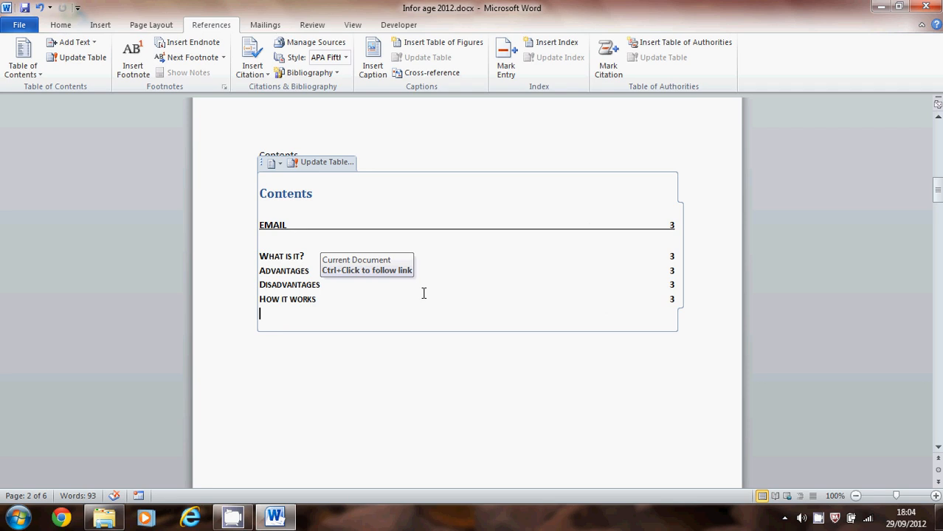
{"action": "mouse_move", "coordinate": [674, 236]}
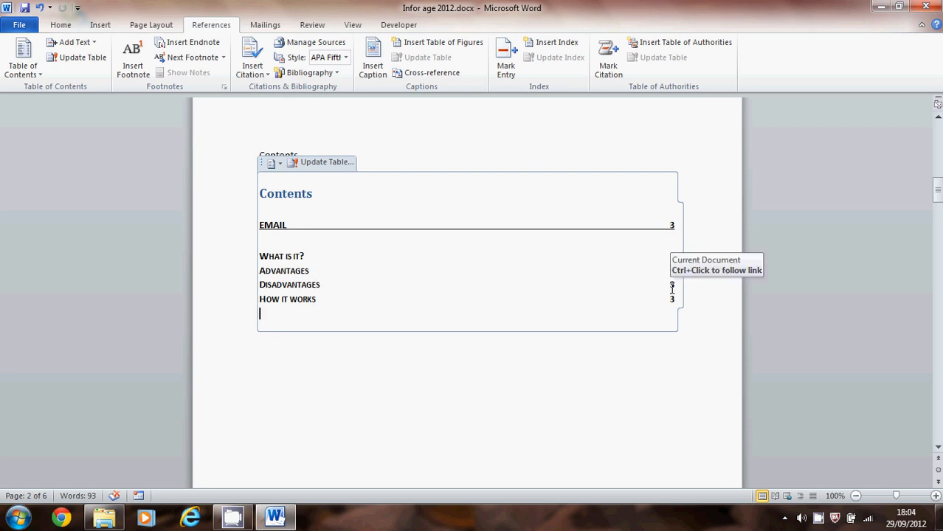
{"action": "mouse_move", "coordinate": [661, 267]}
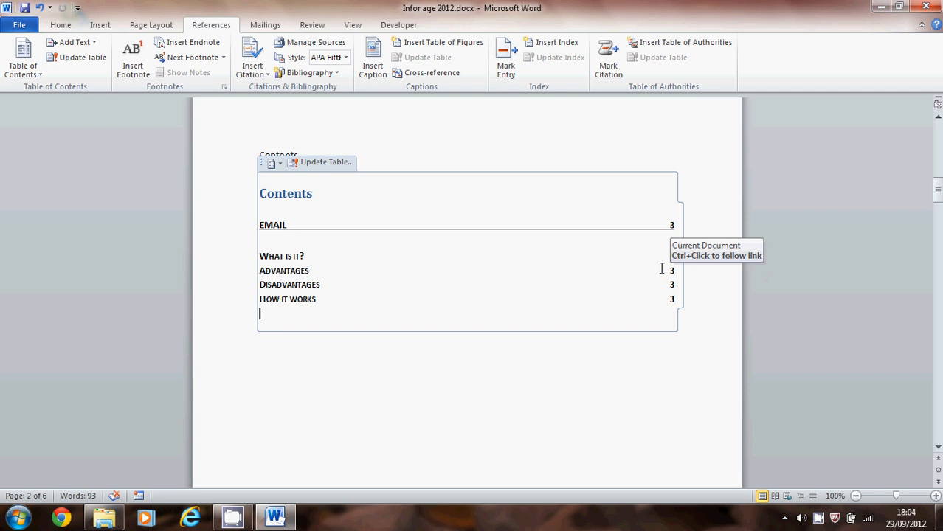
{"action": "mouse_move", "coordinate": [657, 267]}
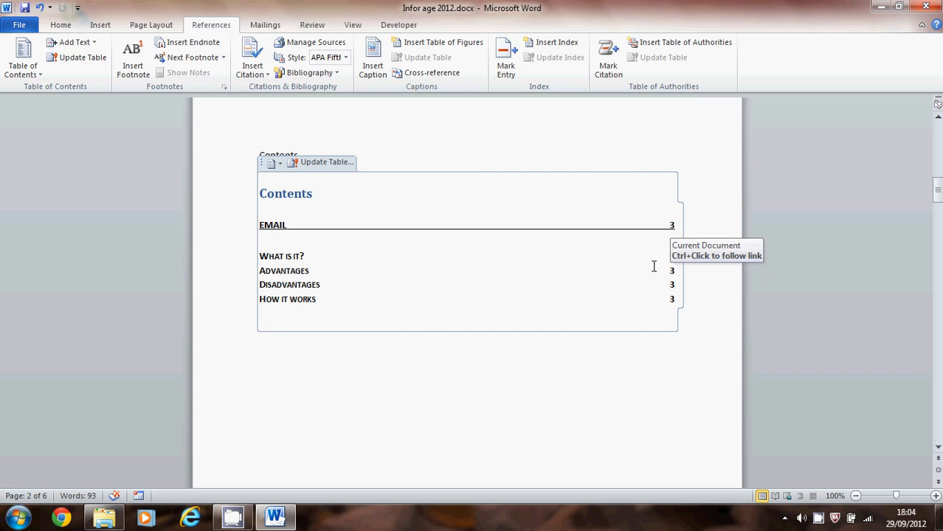